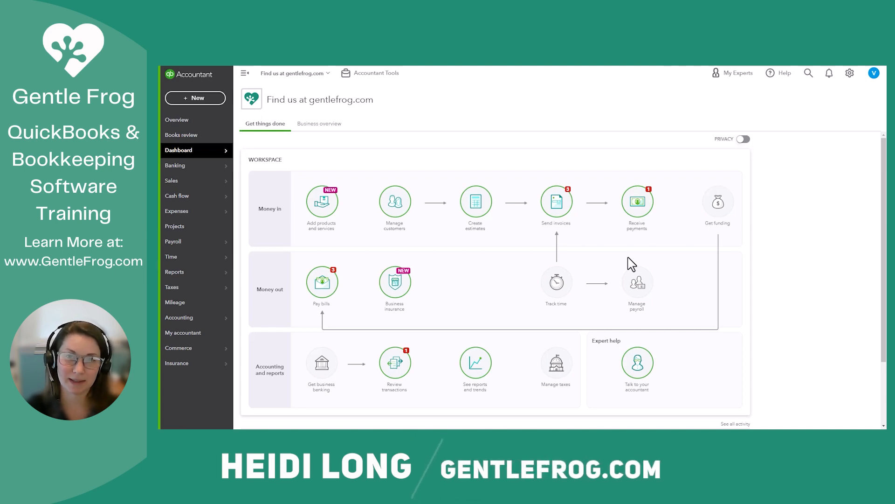
mouse_move(508, 249)
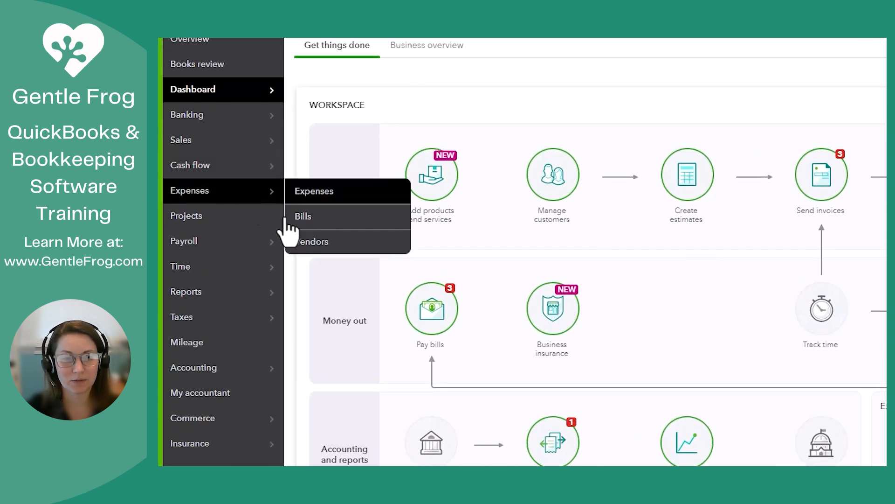
- Go to the Vendors list under Expenses
click(313, 242)
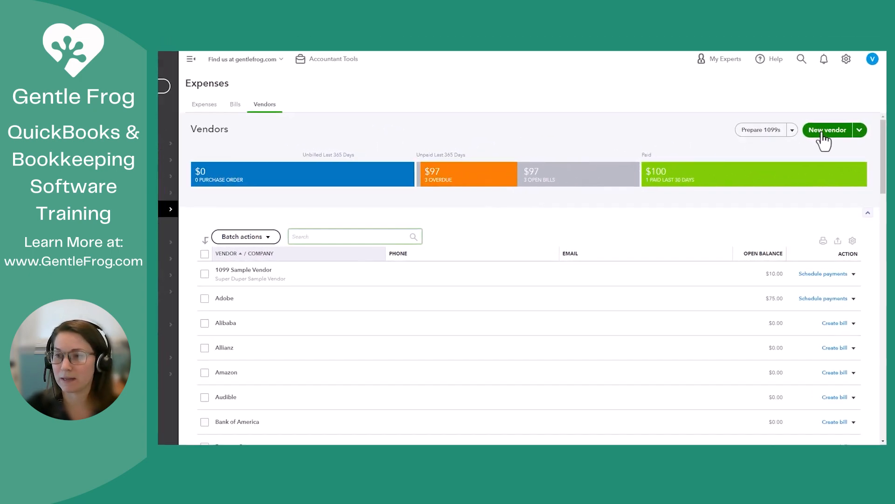
- Create a new vendor with display name Debbie's Accounting Firm
click(828, 130)
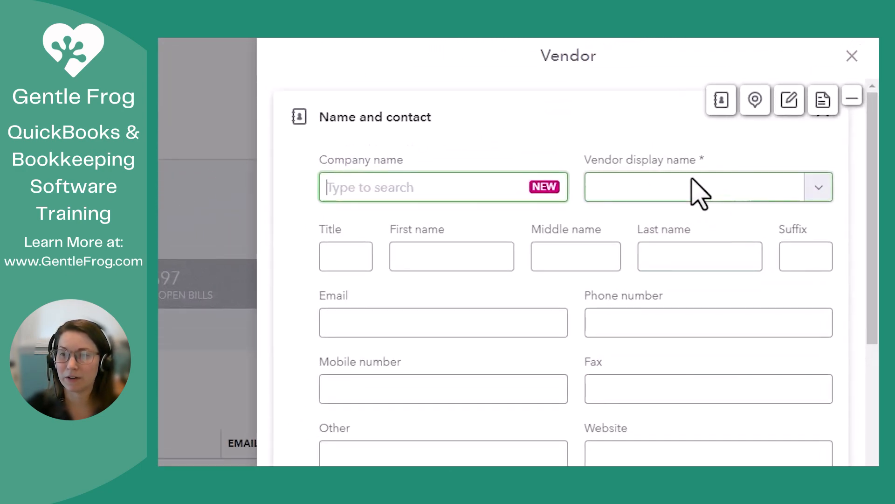
click(692, 186)
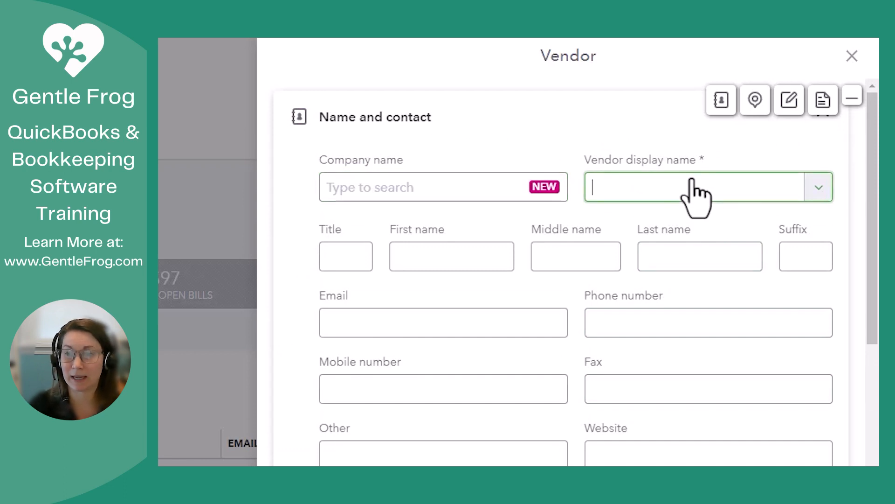
text(Debbie's A)
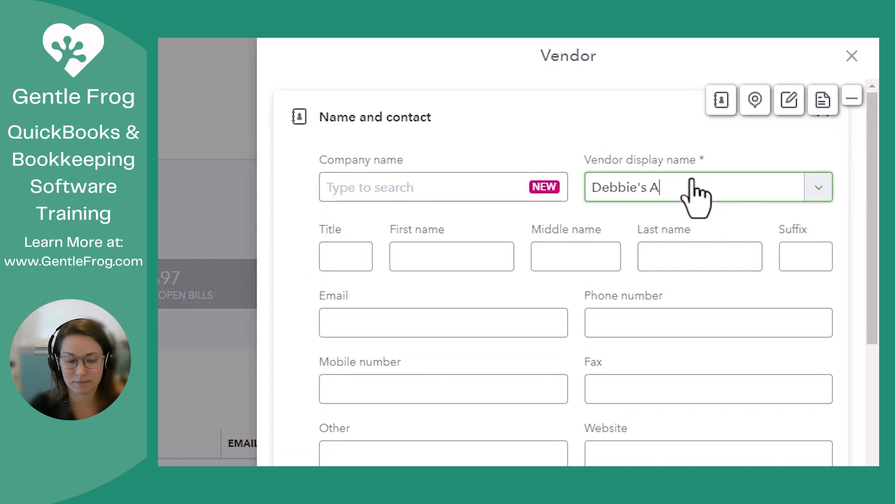
text(ccounting Firm)
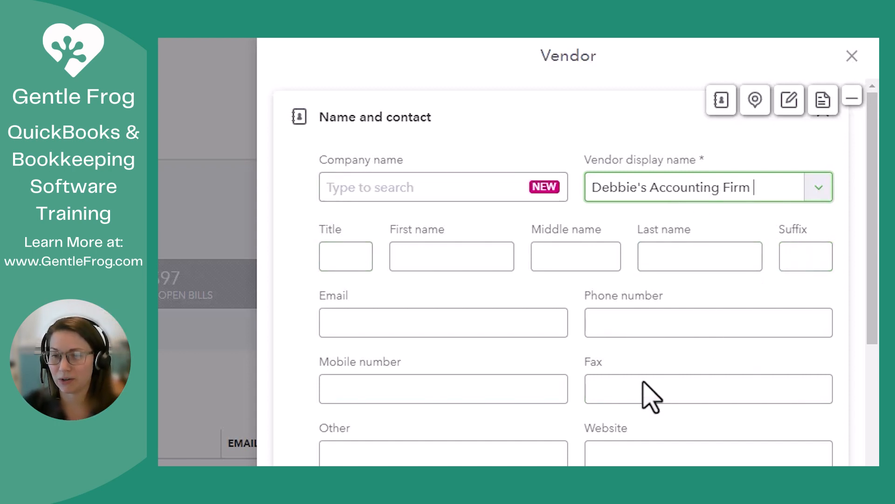
scroll(down, 3)
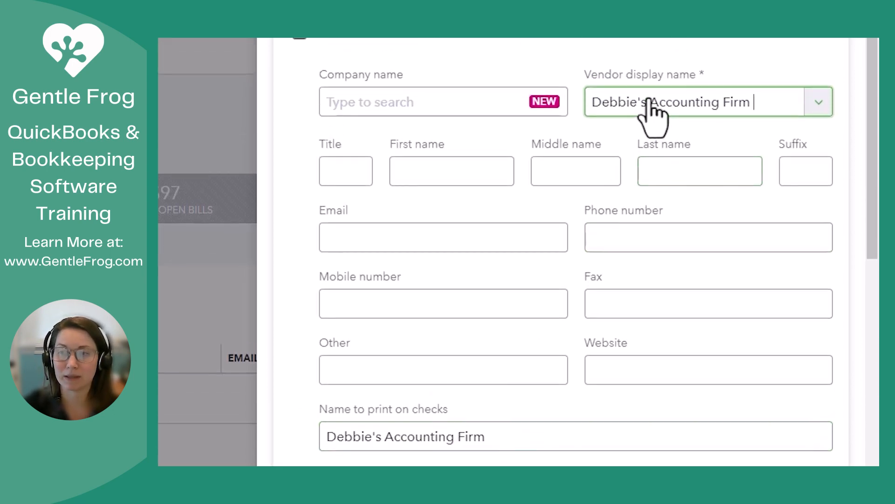
- Enter the address: street 12346, city SomeTown, state WA, ZIP 991236
scroll(down, 3)
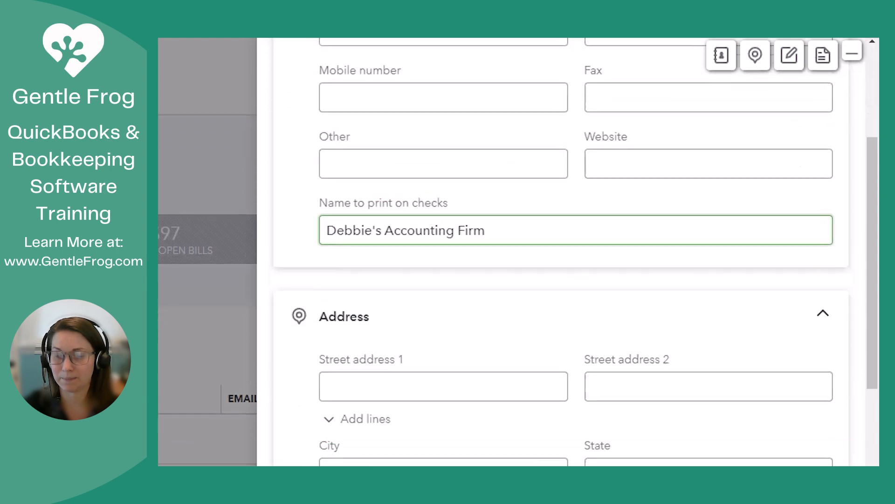
text(12)
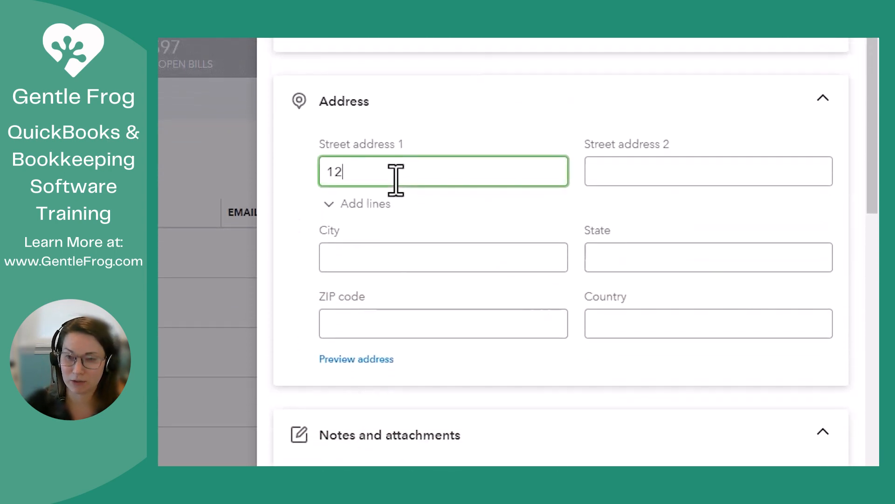
click(444, 257)
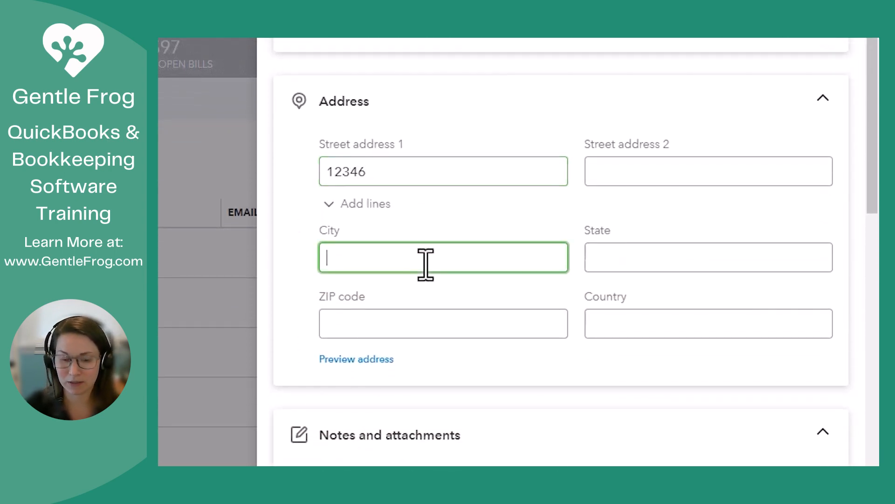
text(SomeTown)
click(708, 257)
text(WA)
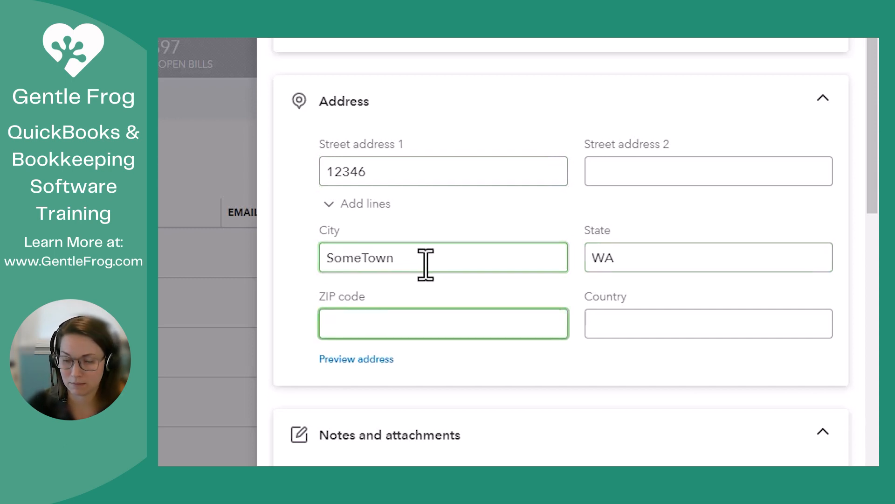
text(991236)
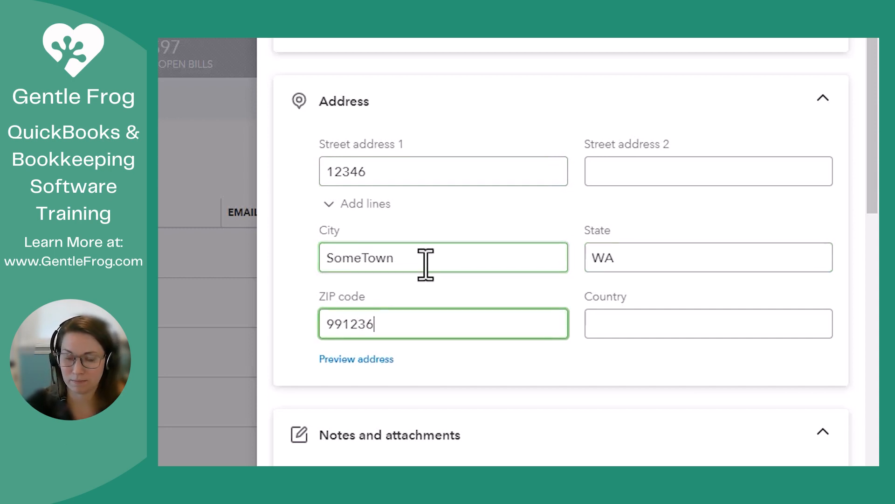
scroll(down, 3)
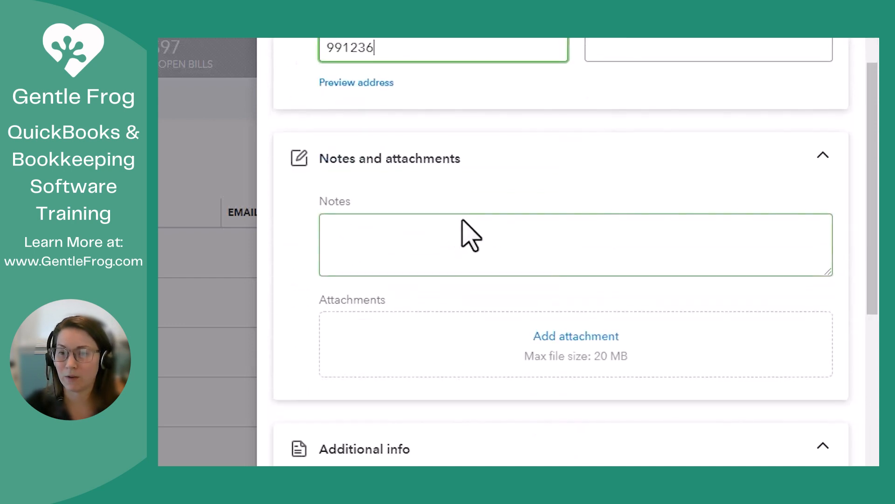
mouse_move(679, 247)
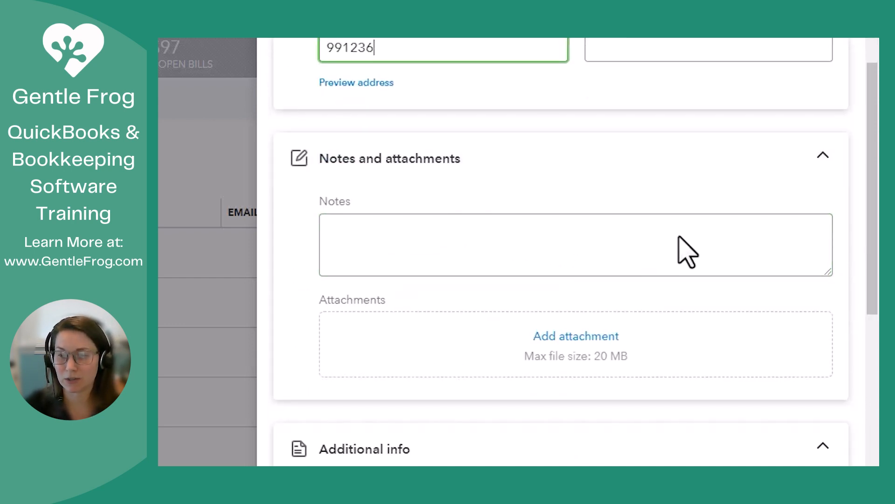
- Write "Closed on Fridays." in the vendor's Notes box
text(CLos)
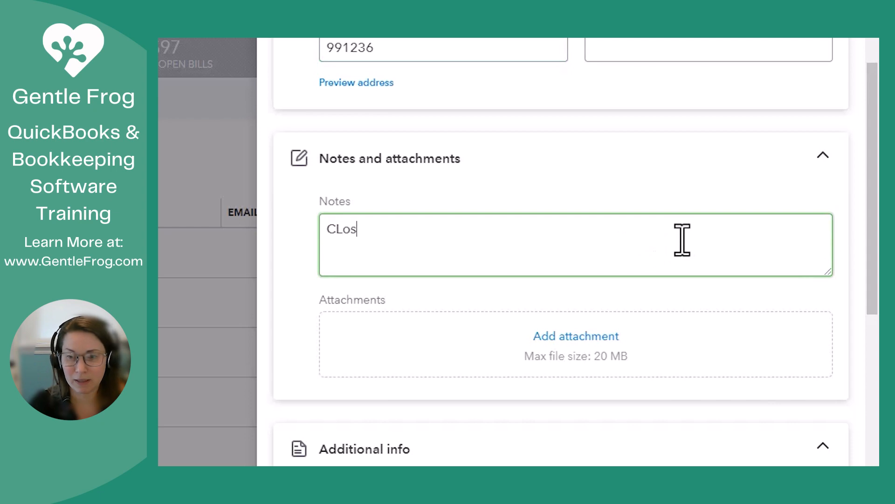
text(Closed)
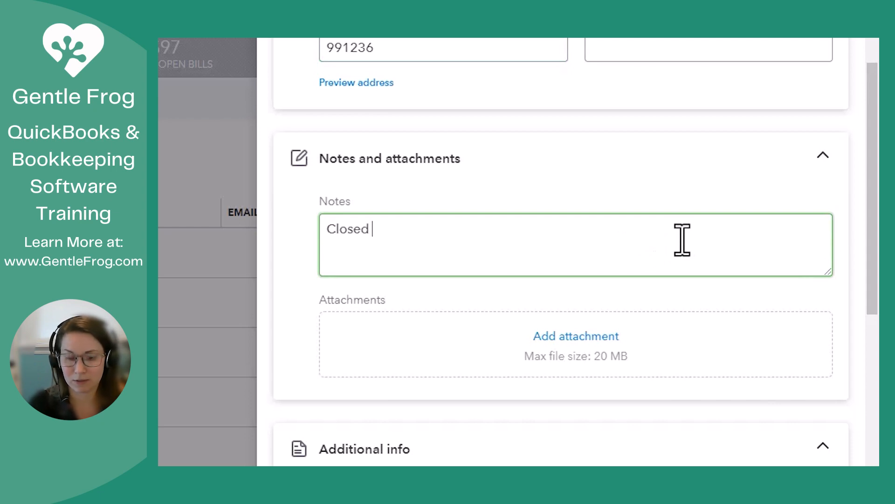
text(on Frida)
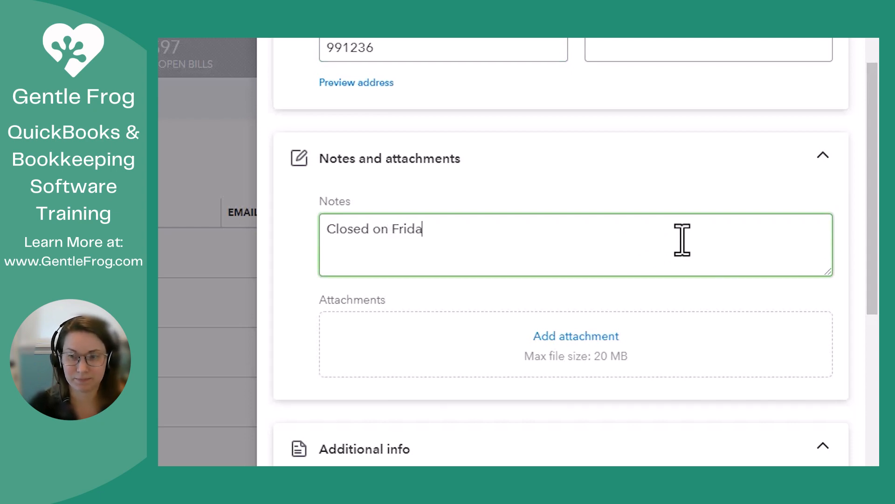
text(ys.)
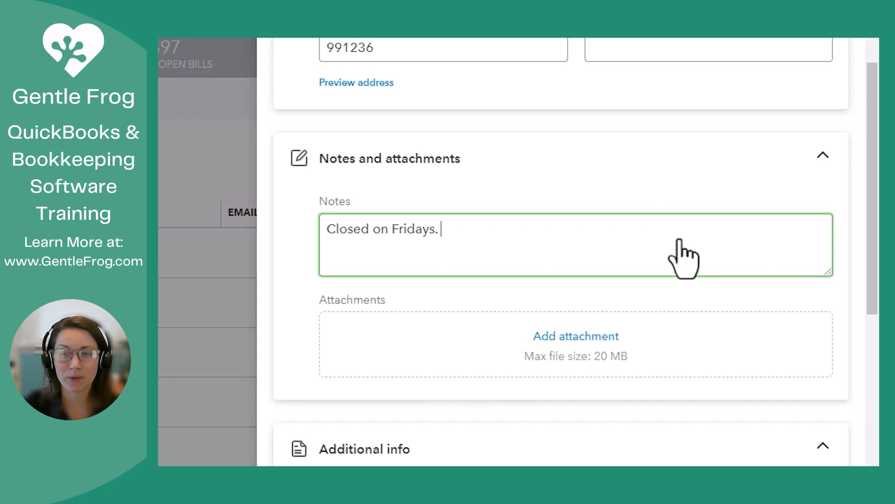
mouse_move(594, 388)
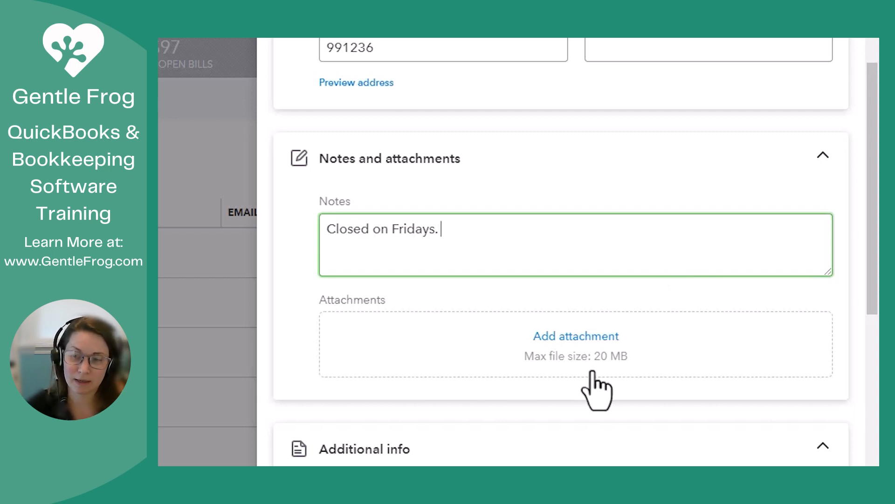
scroll(down, 3)
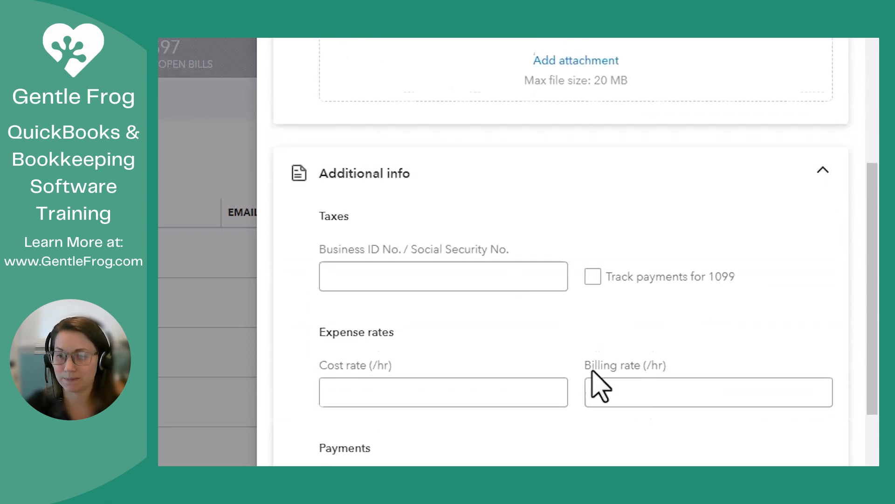
- Tick Track payments for 1099 under Taxes
scroll(down, 3)
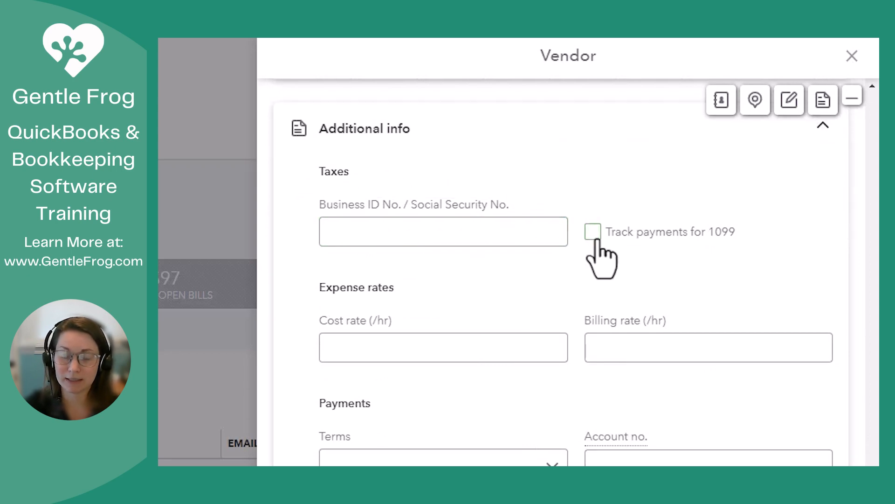
click(442, 231)
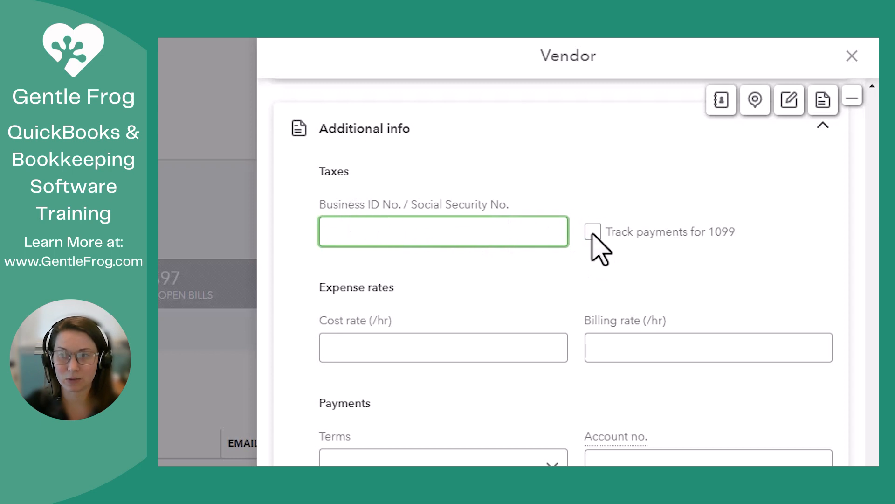
click(593, 232)
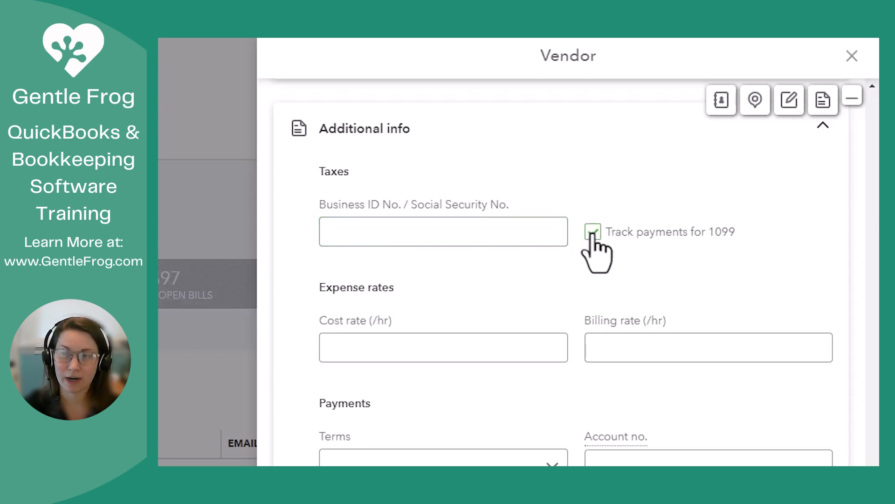
scroll(down, 3)
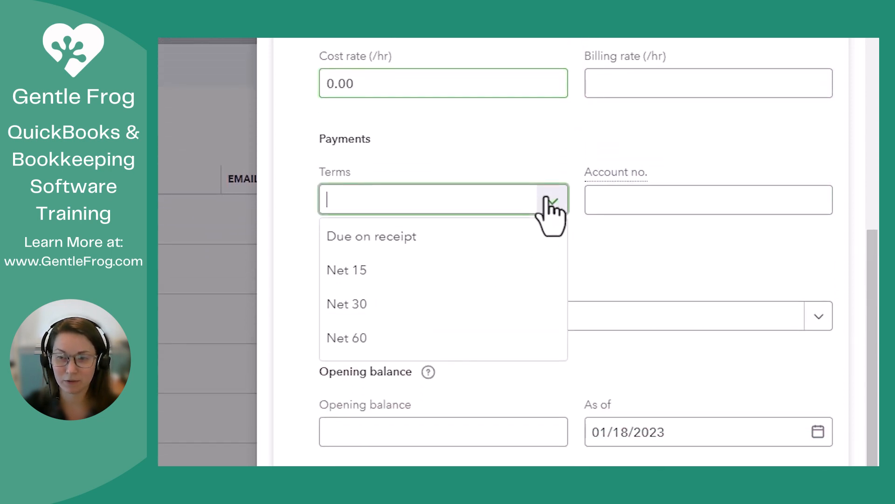
- Set Net 30 terms, account no. #123456 and default category Legal & accounting services
click(347, 304)
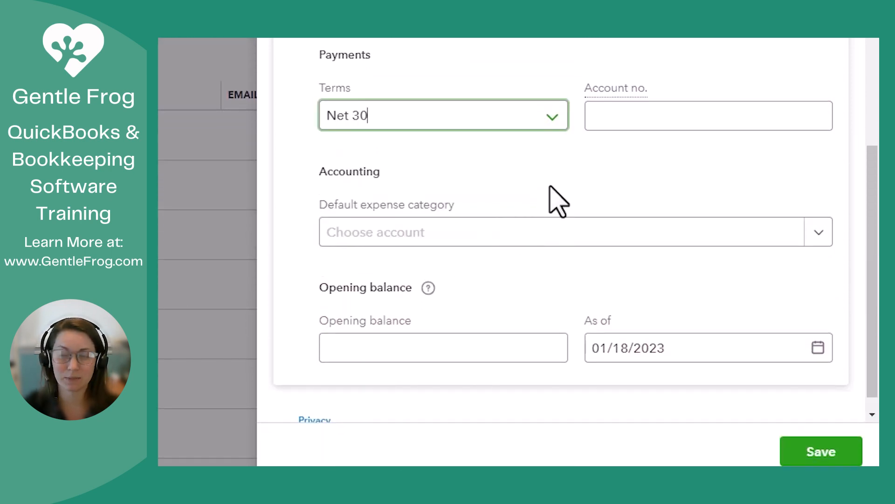
text(#)
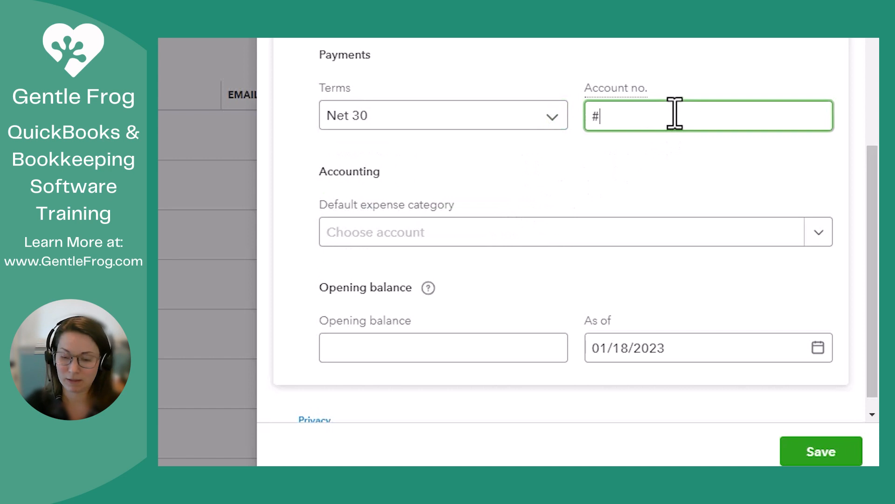
text(123456)
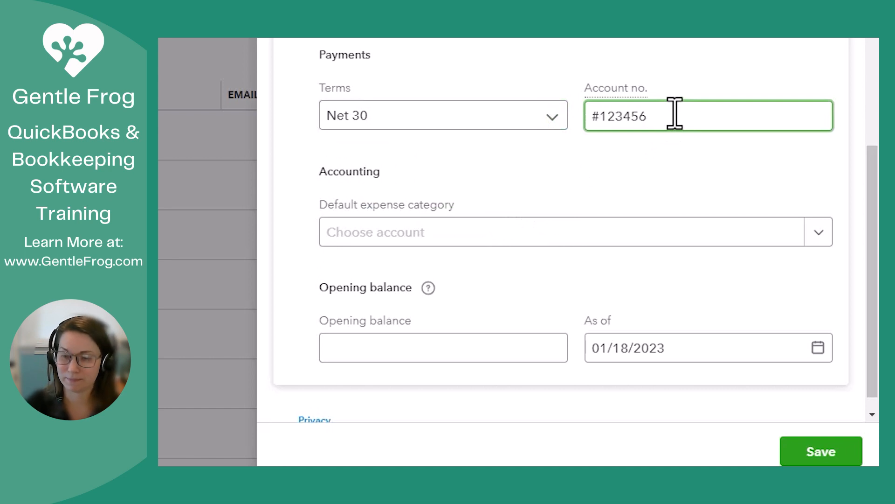
scroll(down, 3)
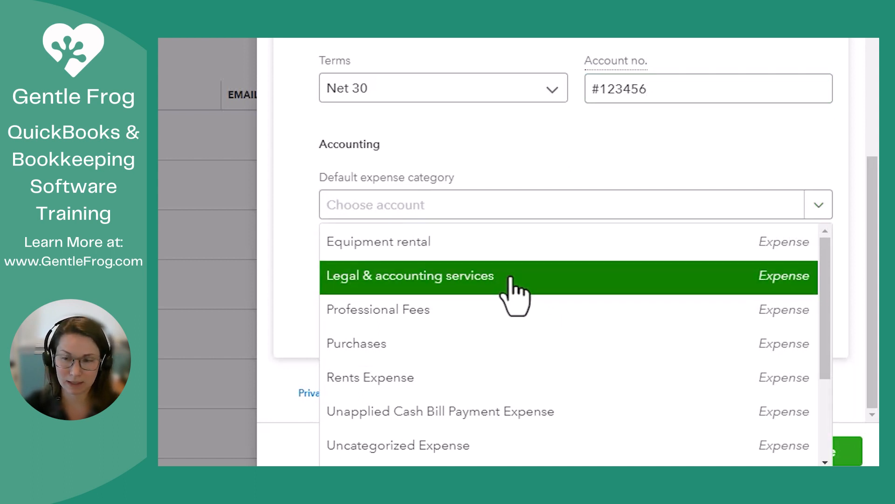
click(410, 275)
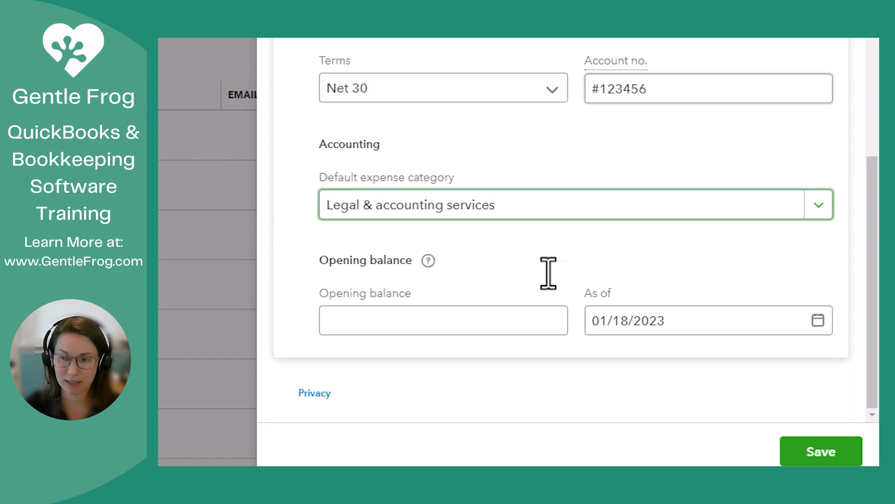
mouse_move(688, 268)
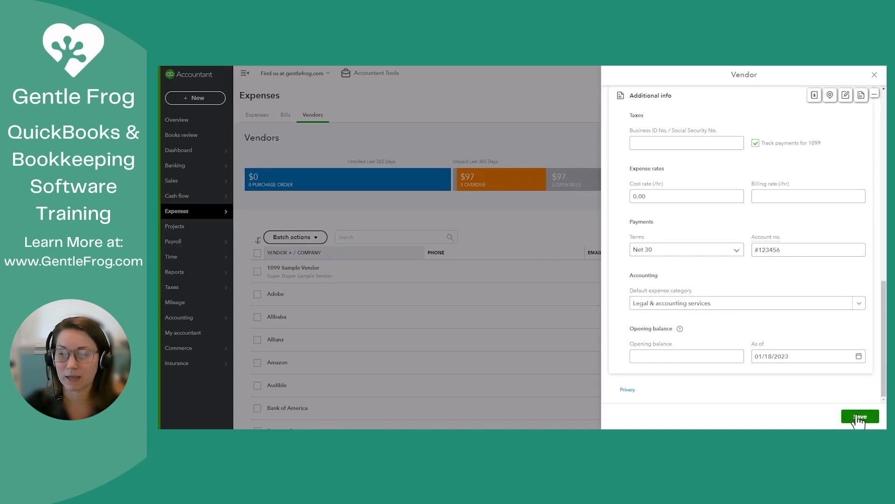
- Save the vendor and search the list for "debbi"
click(860, 416)
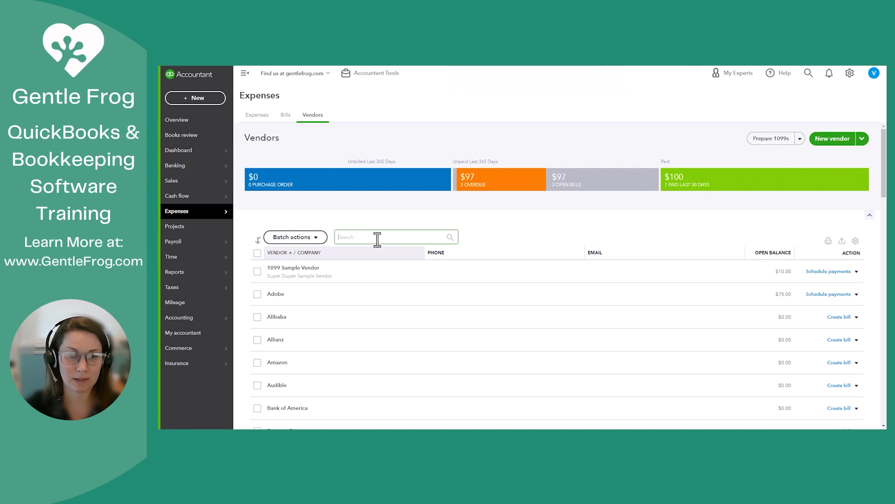
text(debbi)
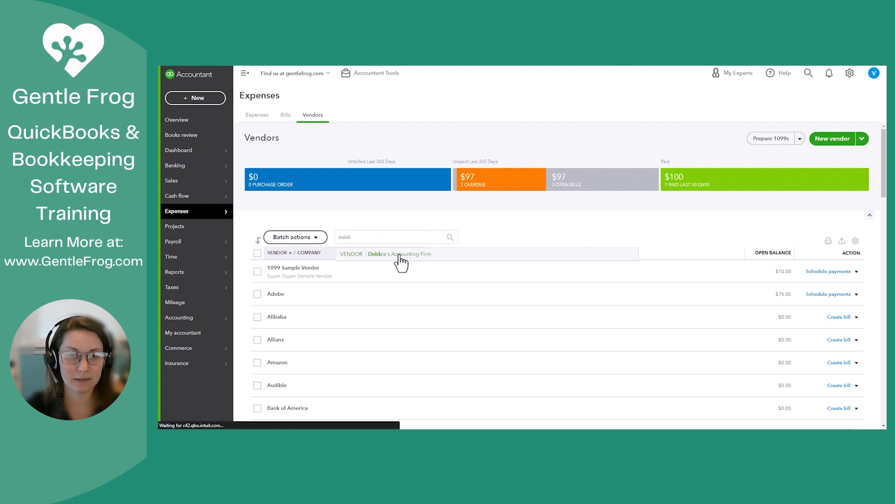
click(399, 254)
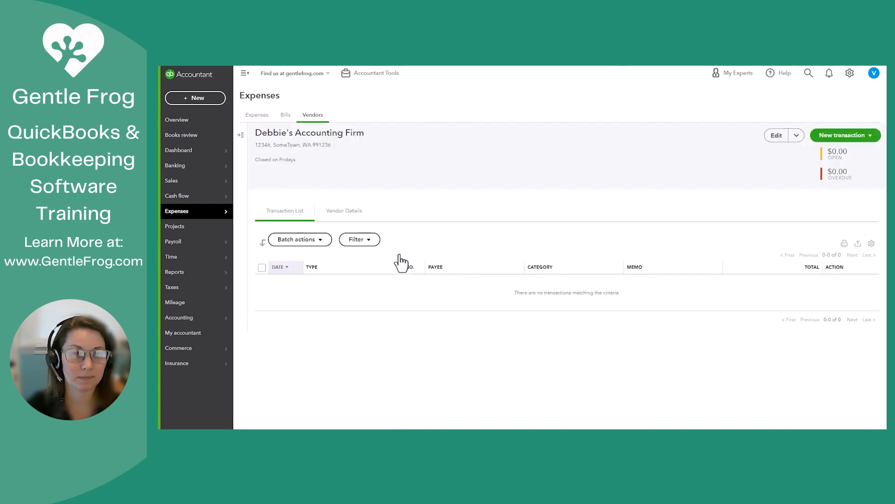
mouse_move(401, 261)
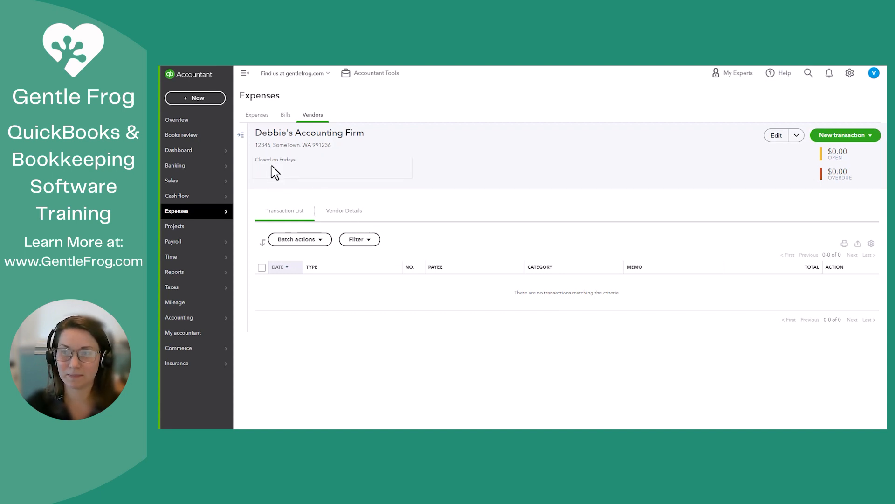
click(842, 135)
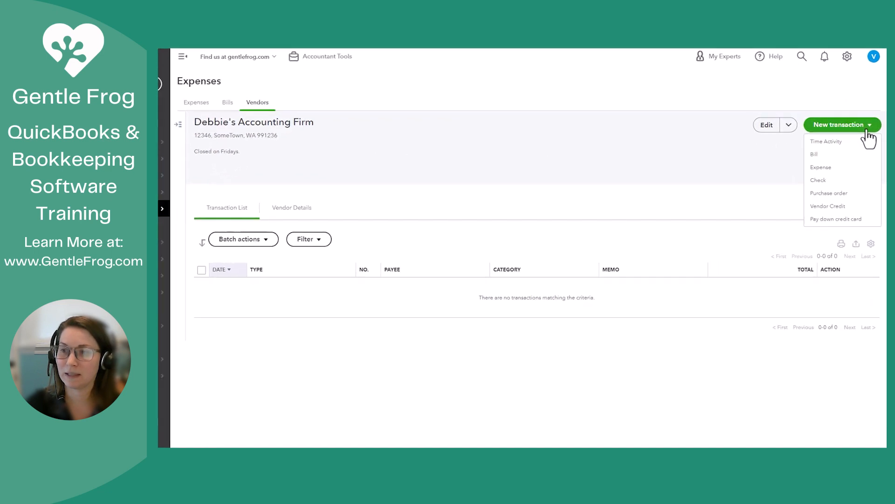